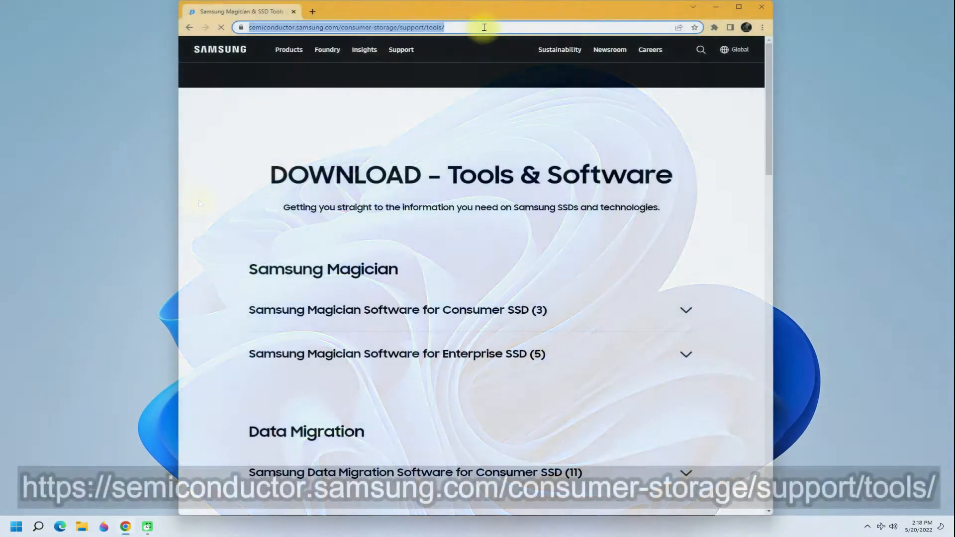
# - Expand 'Samsung Magician Software for Consumer SSD (3)' and scroll to its download files
pyautogui.click(394, 309)
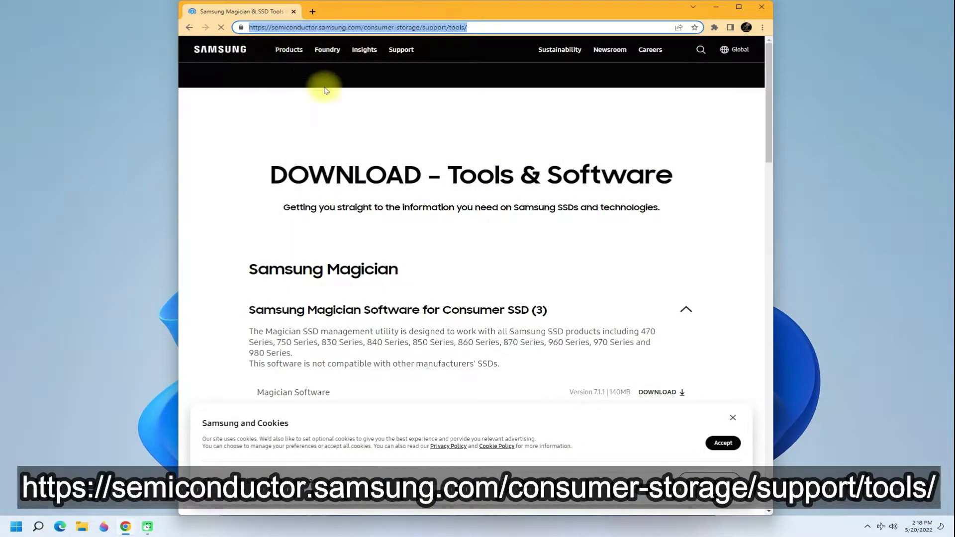
pyautogui.scroll(-3)
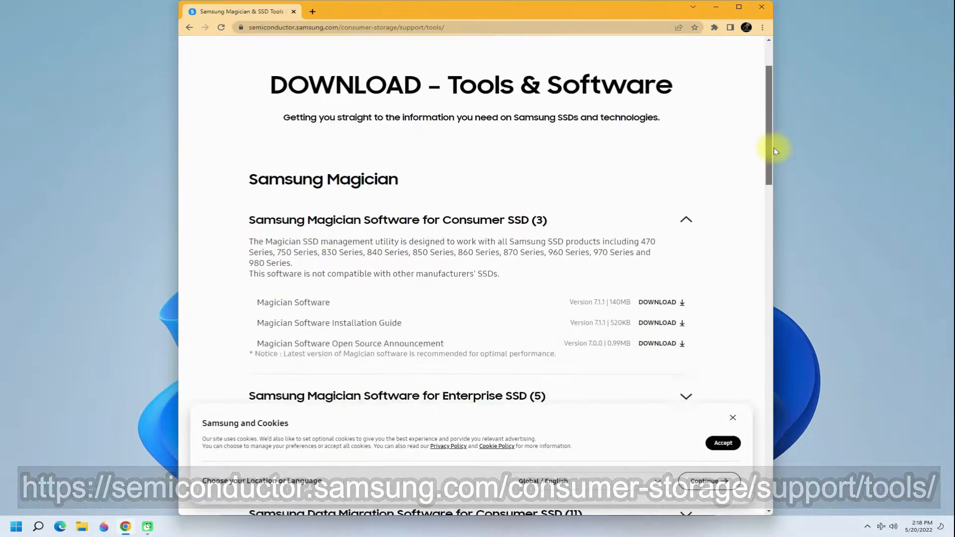
pyautogui.scroll(-3)
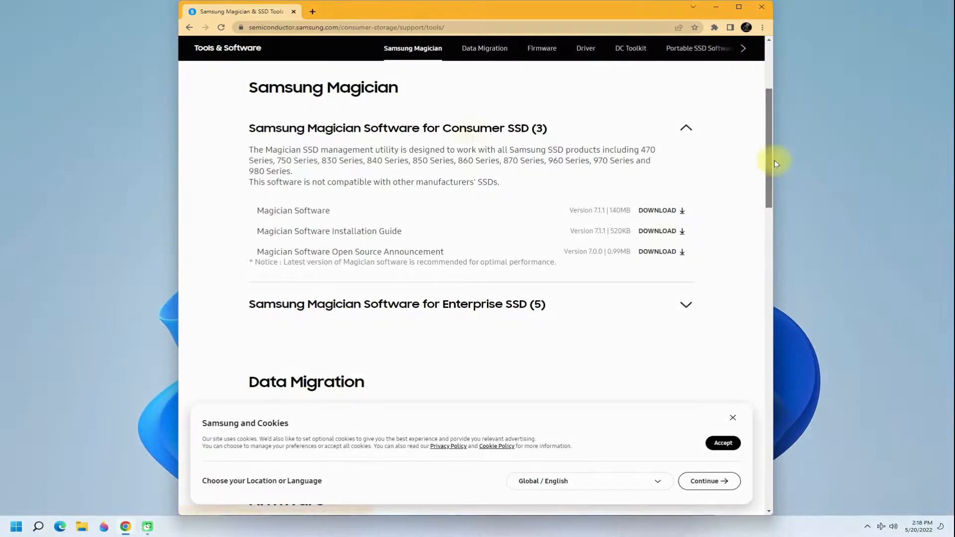
# - Download the Magician Software installer through the download manager
pyautogui.click(660, 210)
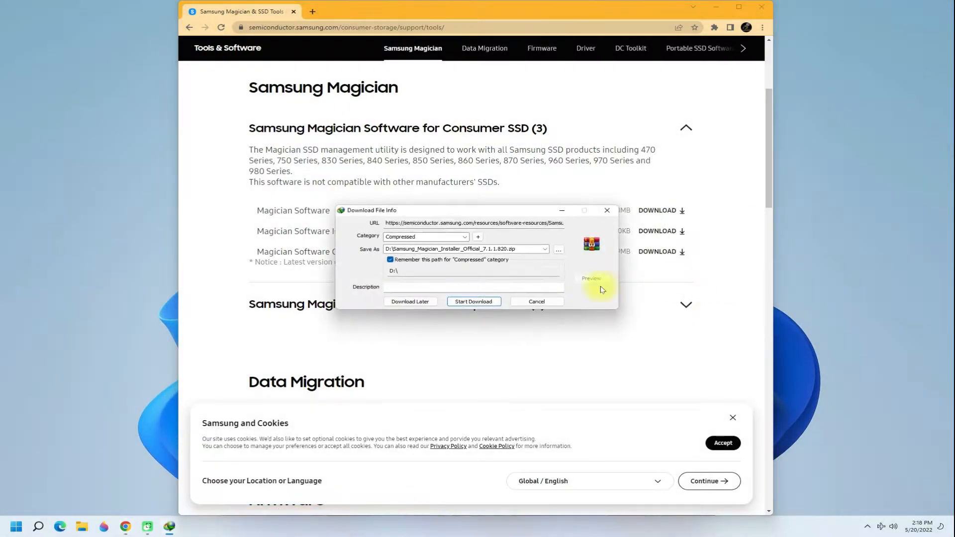
pyautogui.click(473, 301)
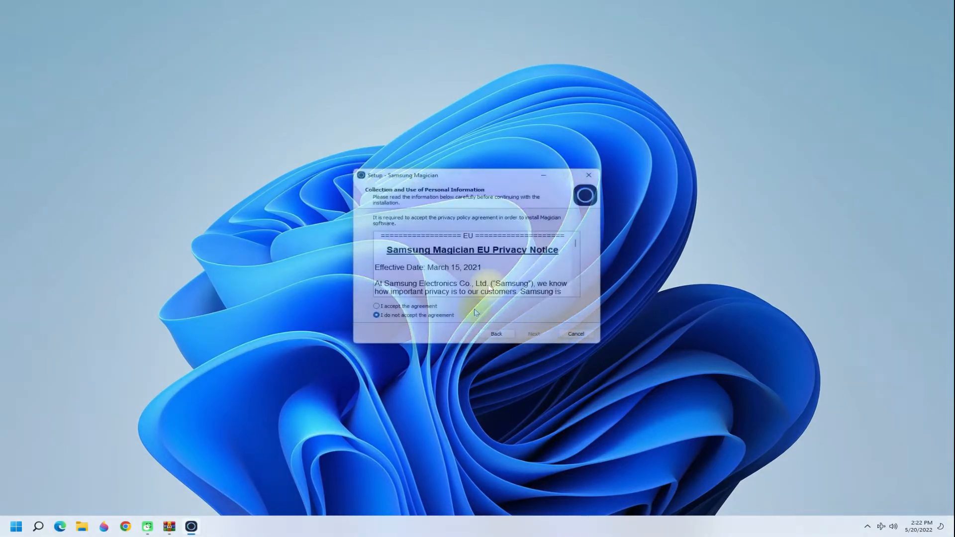
# - Accept the privacy agreement, finish setup, and launch Samsung Magician from Start
pyautogui.click(532, 333)
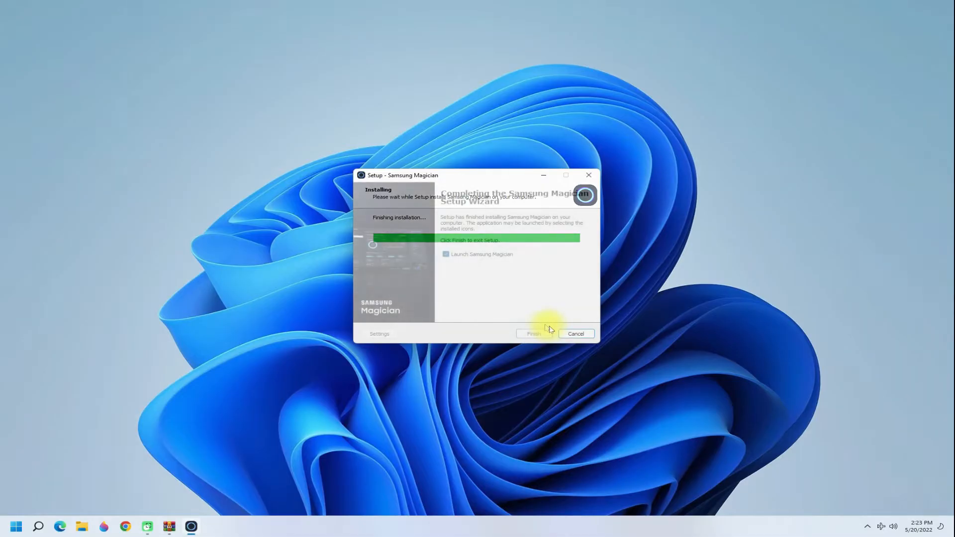
pyautogui.click(532, 333)
pyautogui.write('samsung')
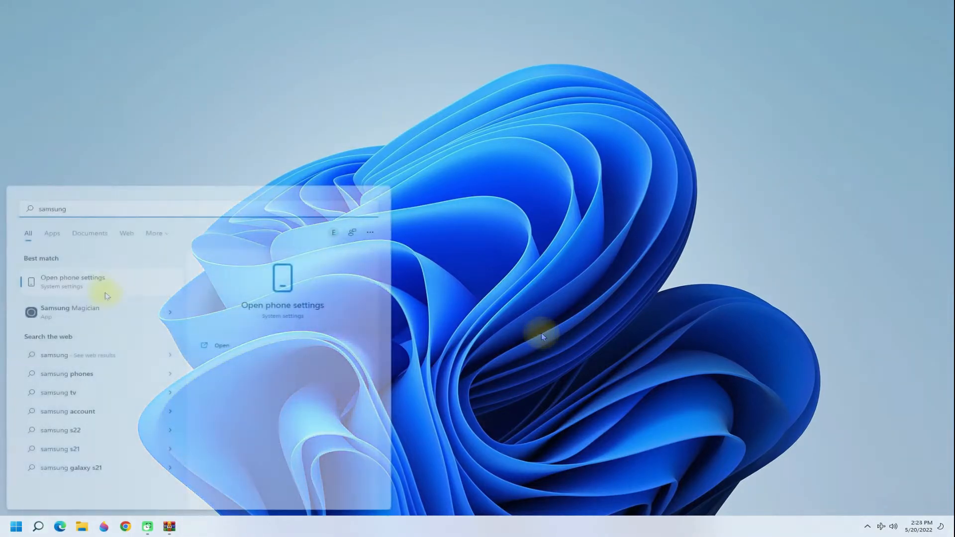
pyautogui.click(69, 312)
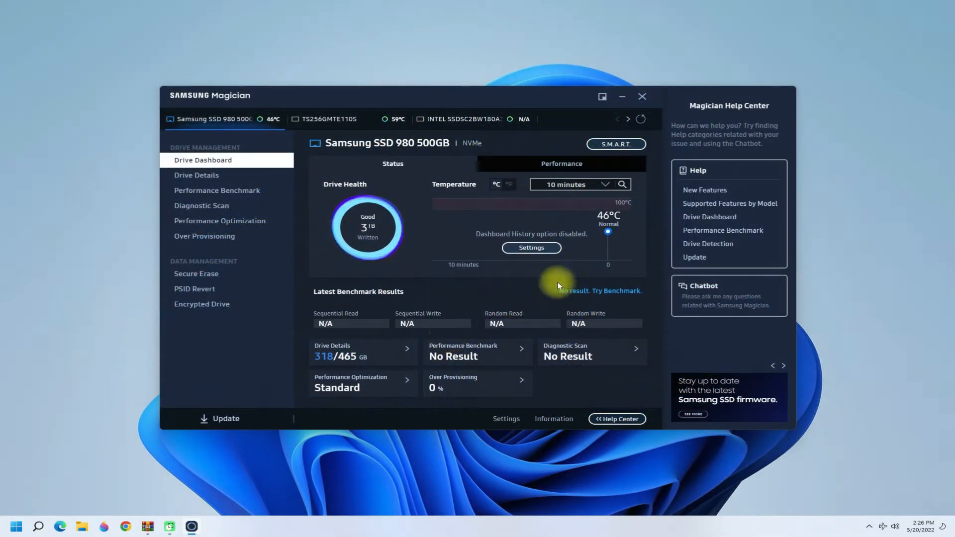
pyautogui.moveTo(377, 225)
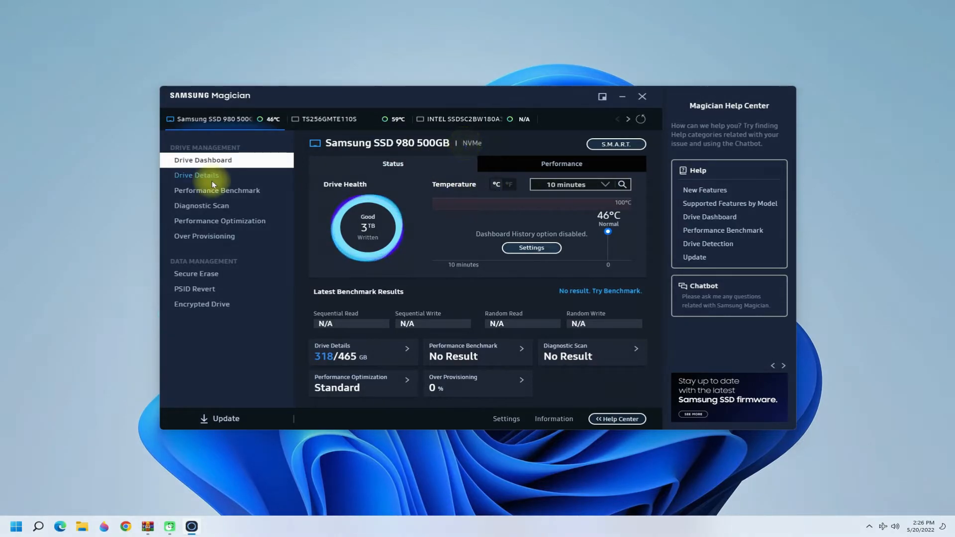
# - Open Drive Details for the SSD 980 500GB to see firmware, interface and volume usage
pyautogui.click(196, 176)
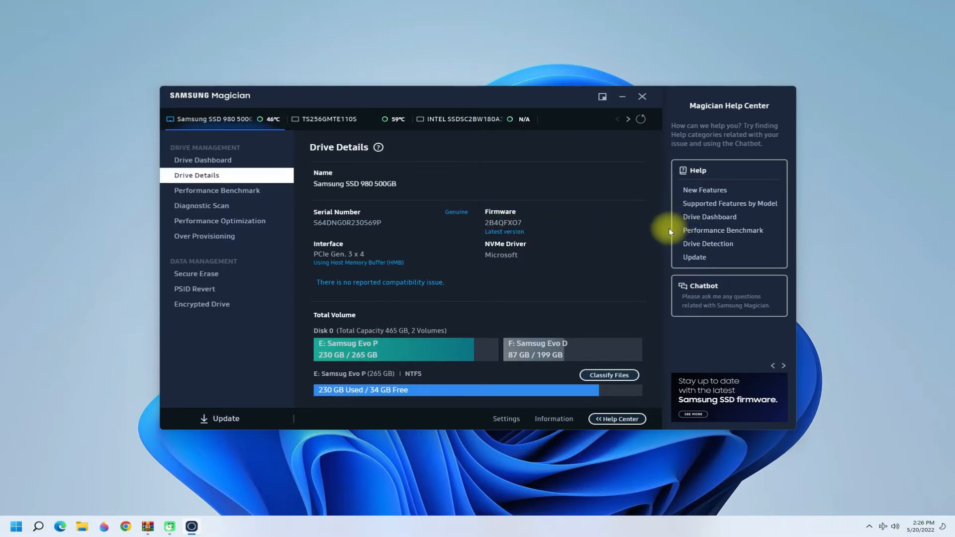
pyautogui.moveTo(670, 236)
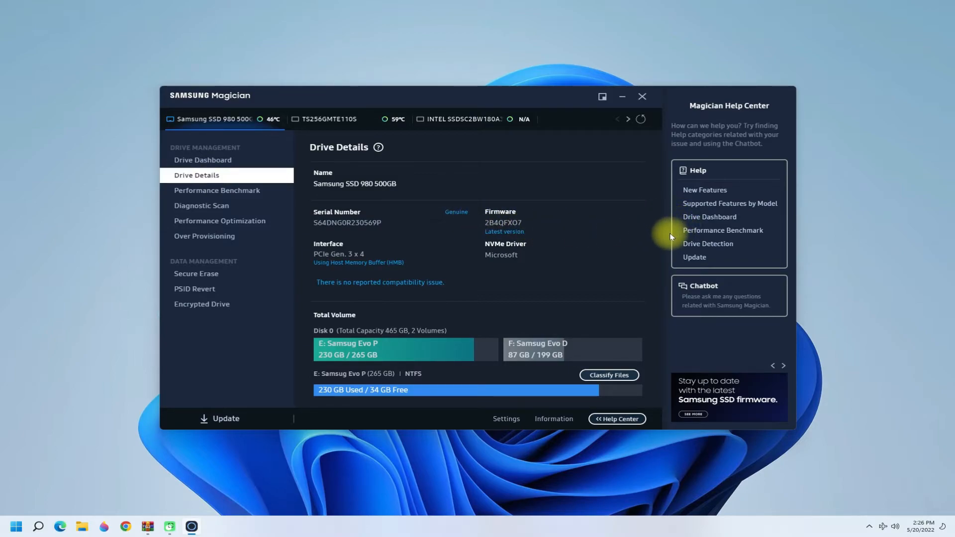
pyautogui.moveTo(613, 235)
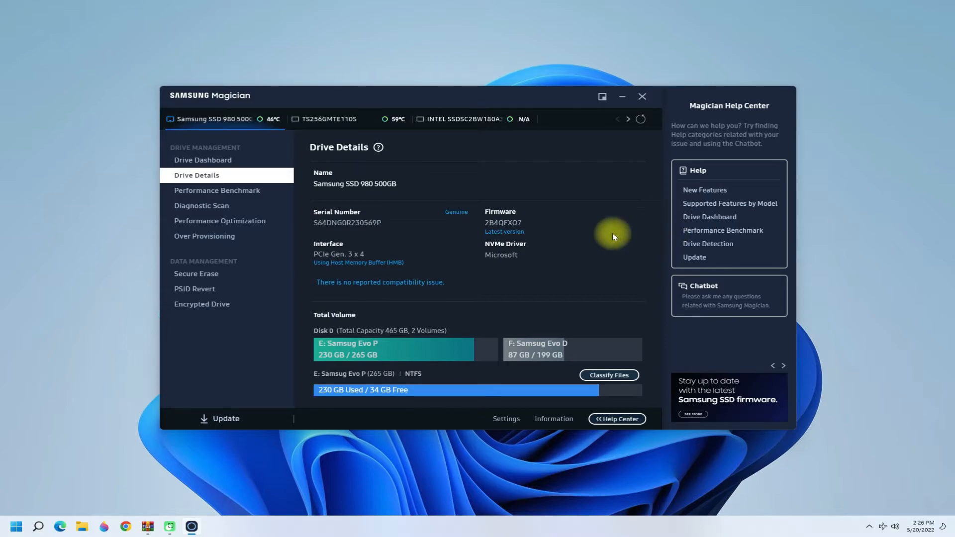
pyautogui.moveTo(217, 190)
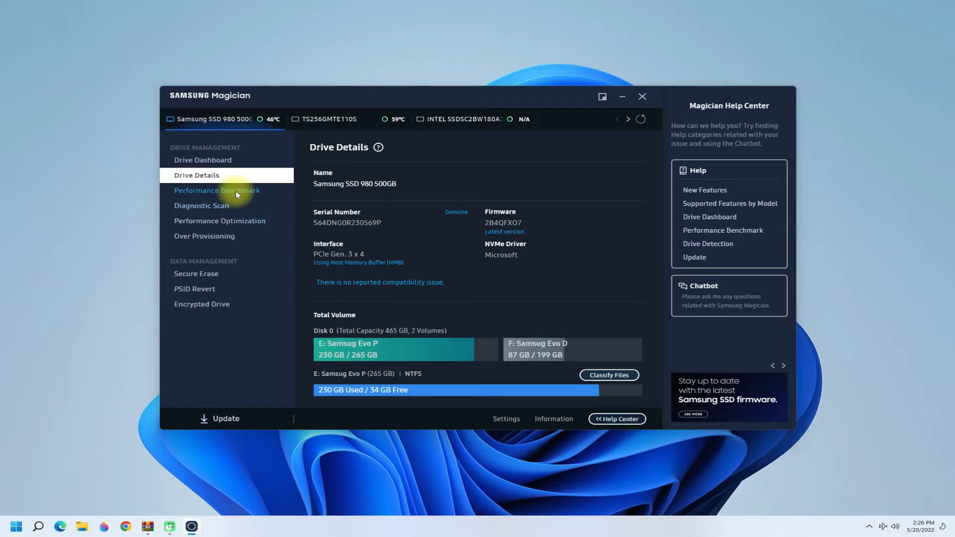
# - Open the Performance Benchmark page for the SSD 980
pyautogui.click(216, 190)
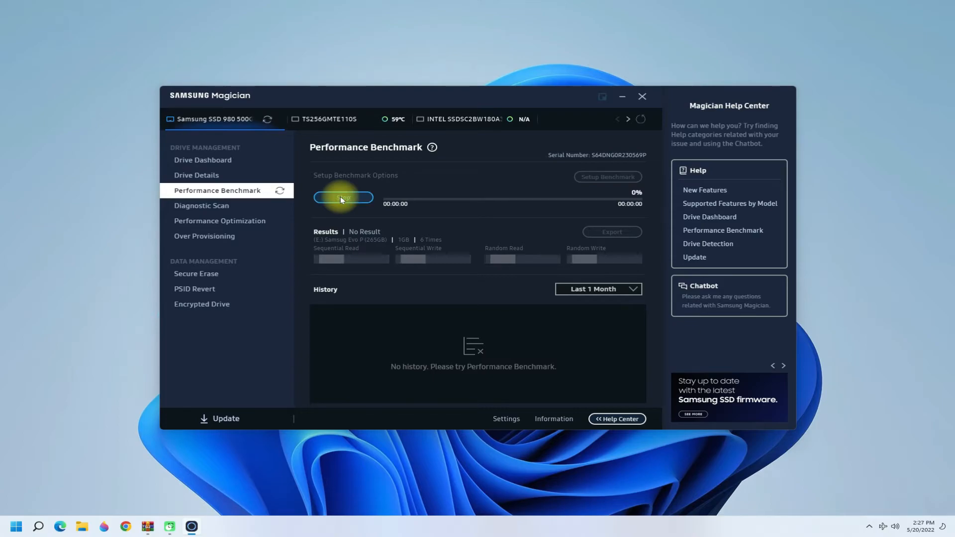
# - Run the benchmark, reaching about 2727 MB/s sequential read and 1820 MB/s write
pyautogui.click(342, 197)
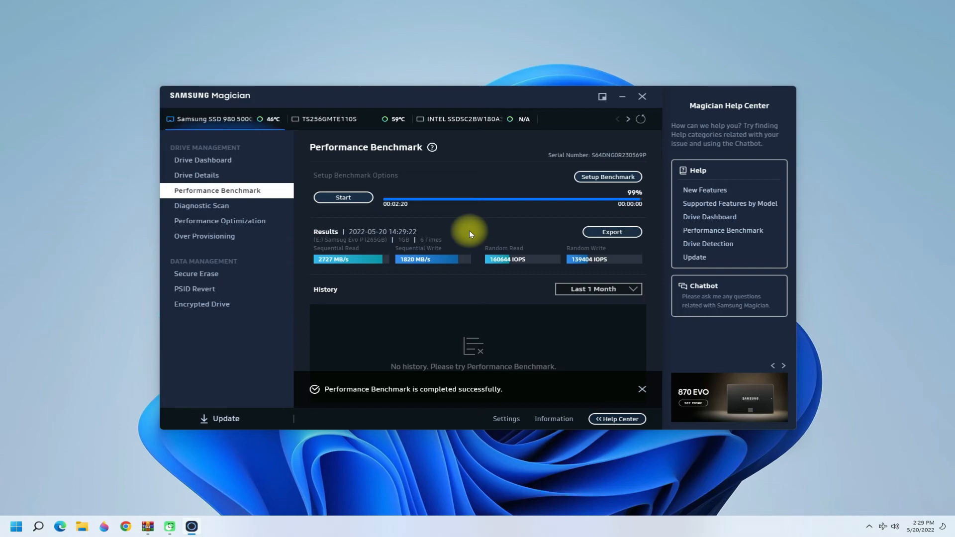
pyautogui.moveTo(432, 260)
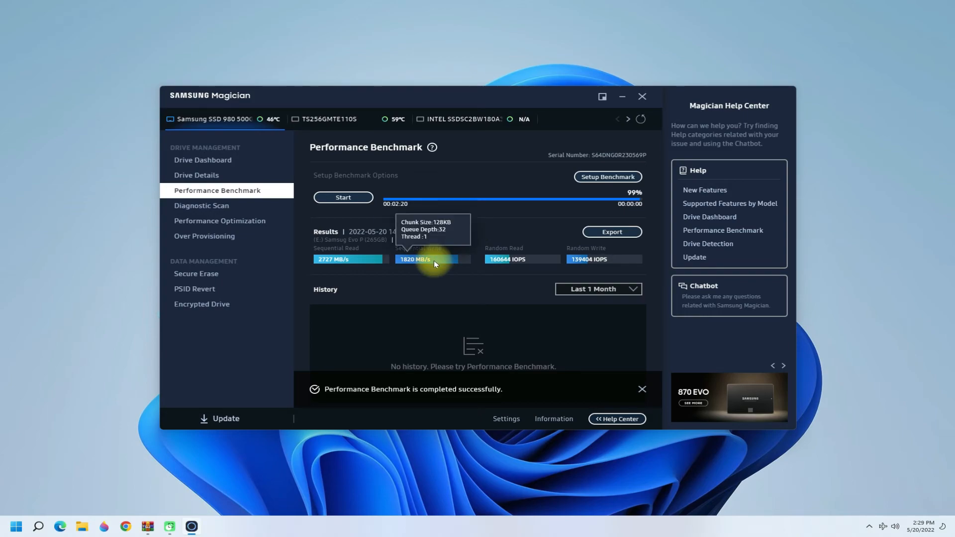
pyautogui.moveTo(498, 271)
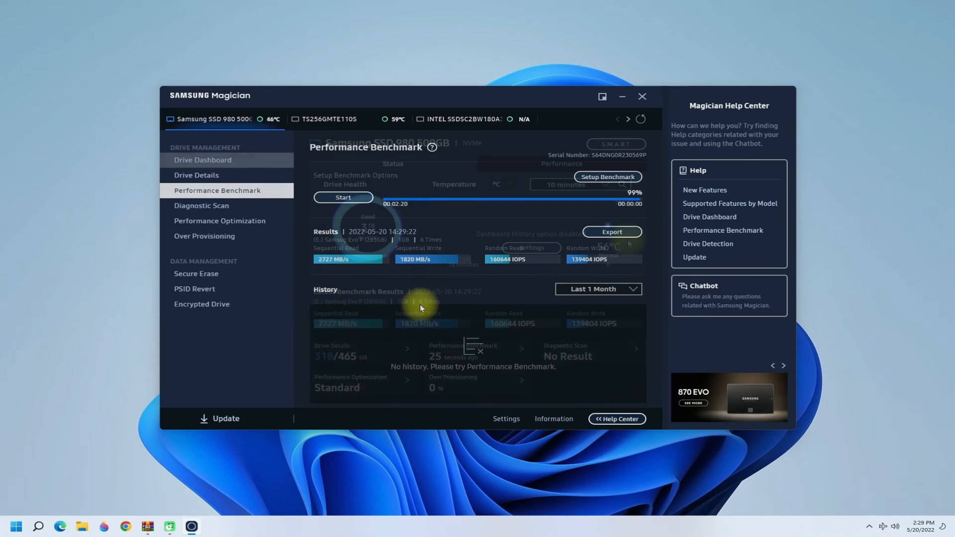
# - Go back to the Drive Dashboard showing 160644/139404 IOPS random read/write
pyautogui.click(202, 160)
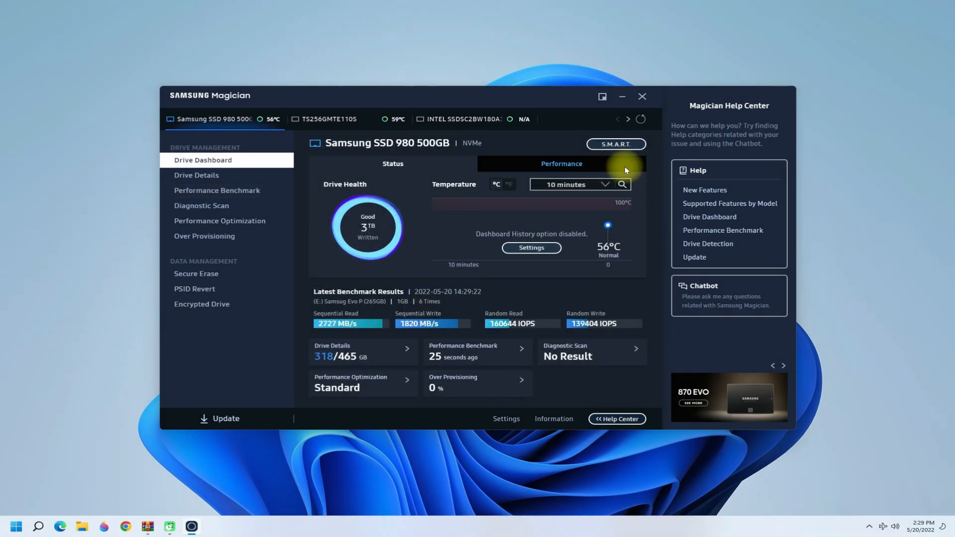